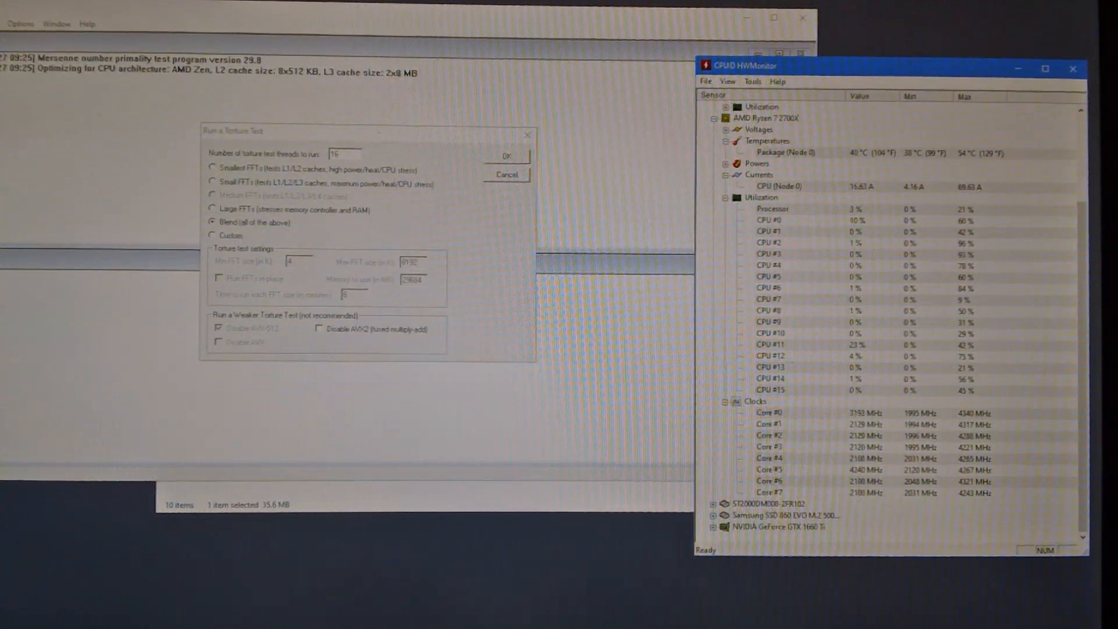
# - Start the Blend torture test on 16 threads by confirming the Run a Torture Test dialog
pyautogui.click(508, 157)
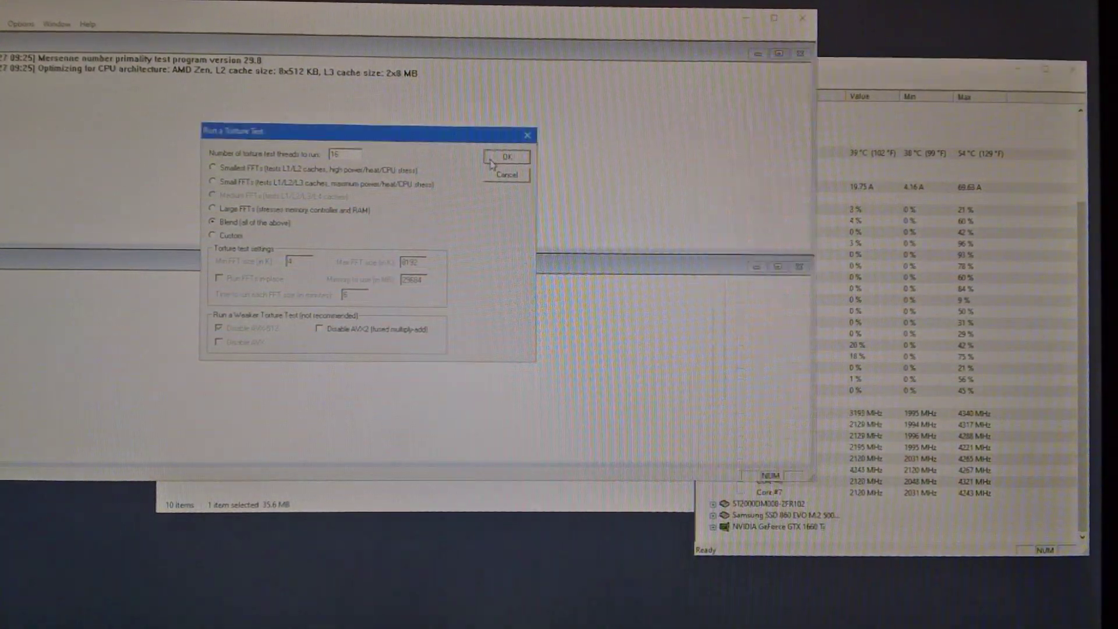
pyautogui.click(507, 156)
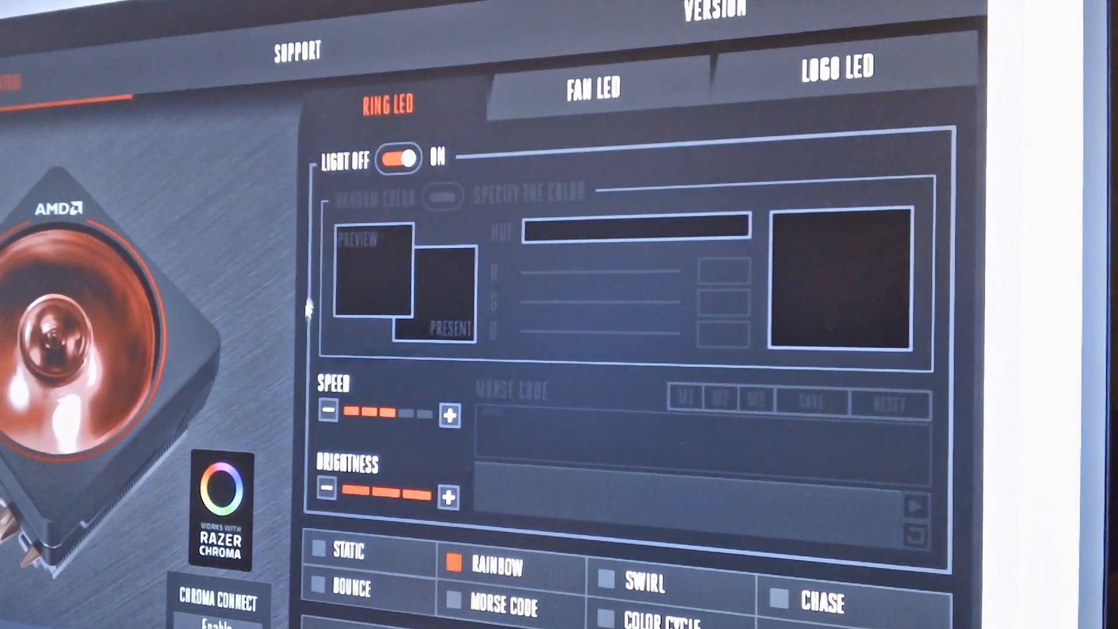
# - Switch to the FAN LED settings, showing colour cycle mode at full brightness
pyautogui.click(594, 85)
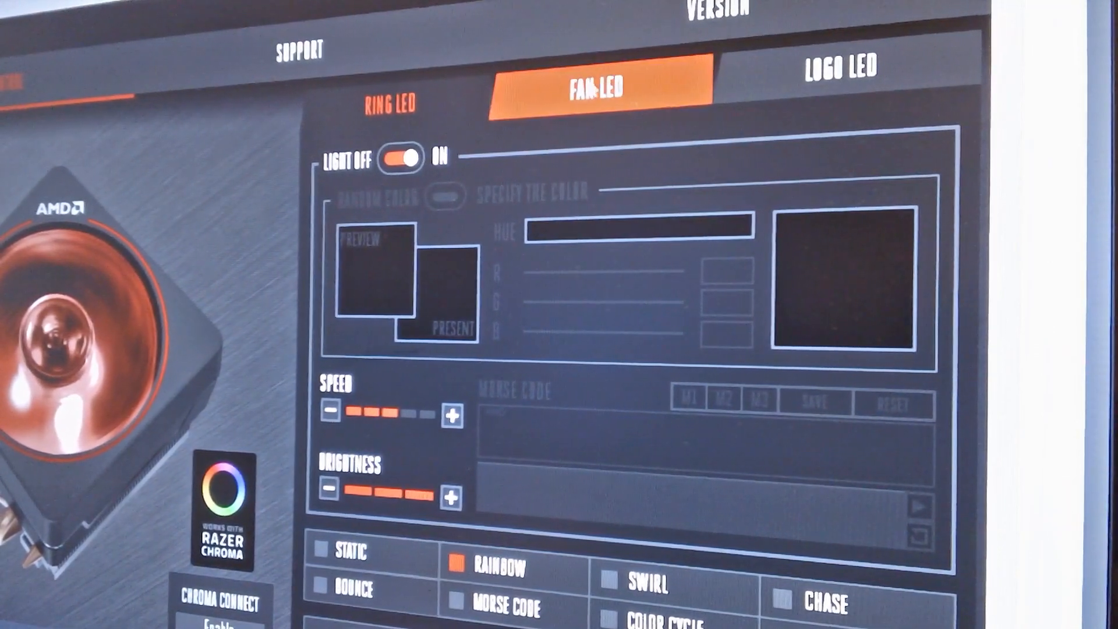
pyautogui.click(841, 68)
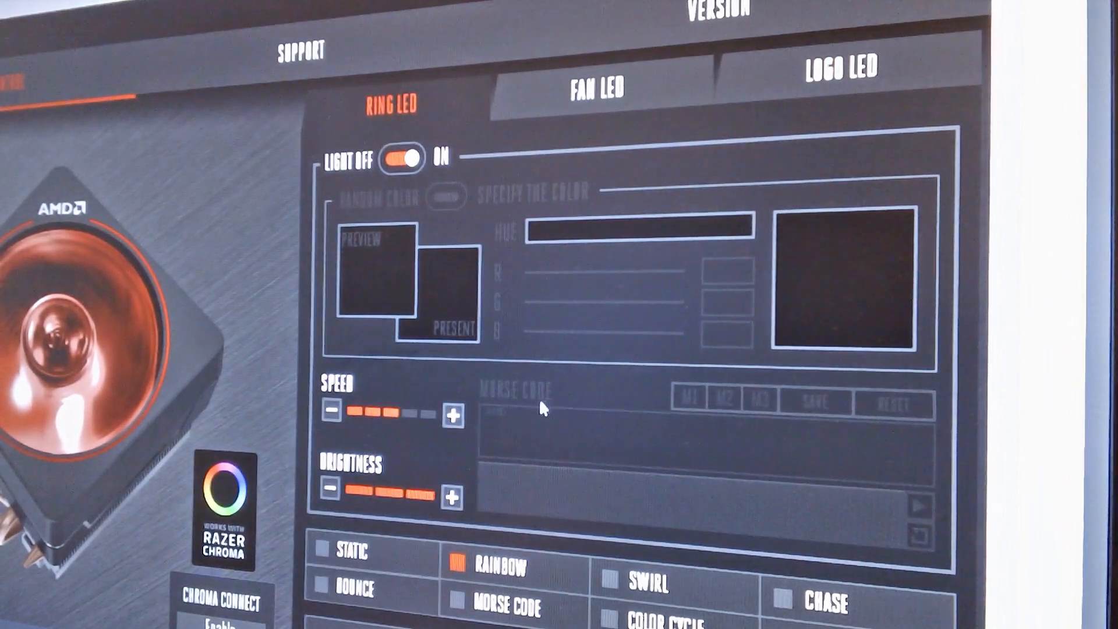
pyautogui.click(596, 89)
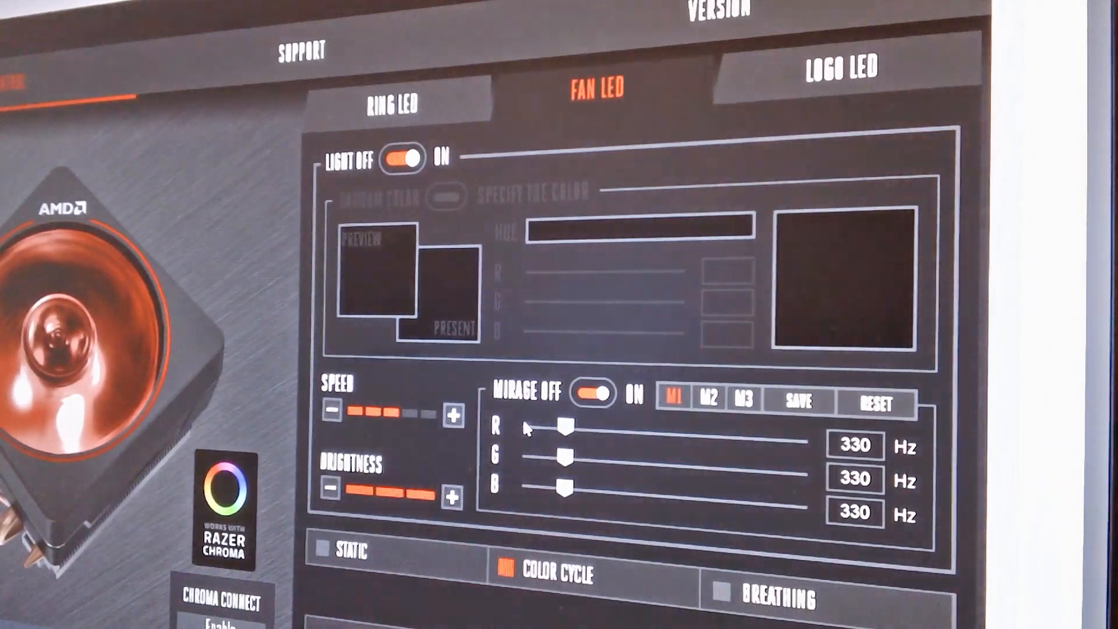
pyautogui.click(389, 104)
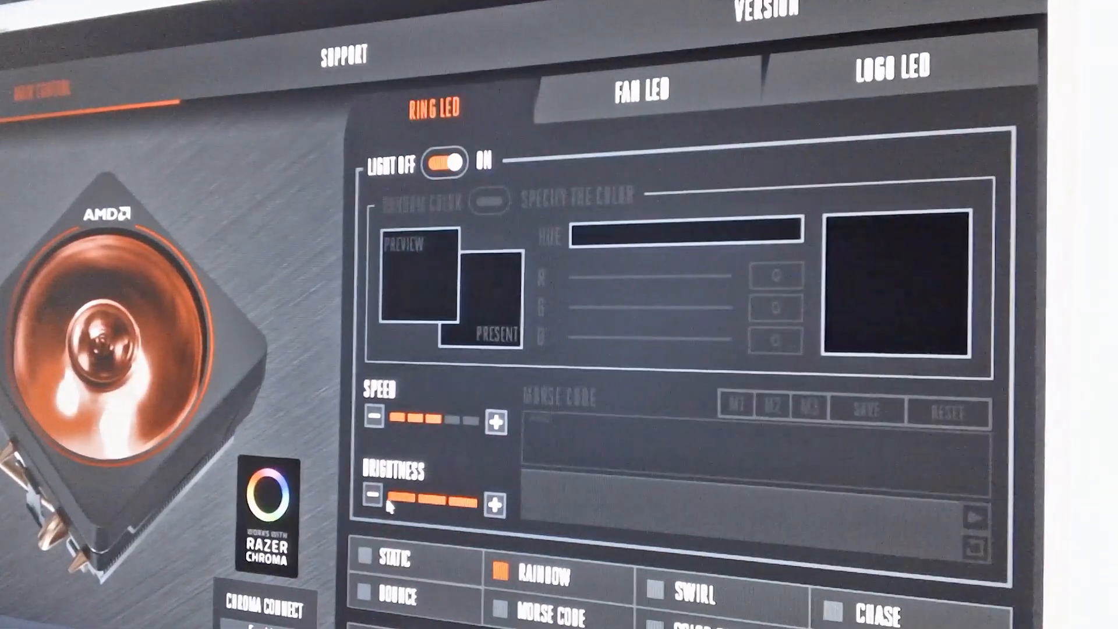
# - Leave the Wraith Prism lighting settings without saving, confirming YES in the prompt
pyautogui.click(370, 501)
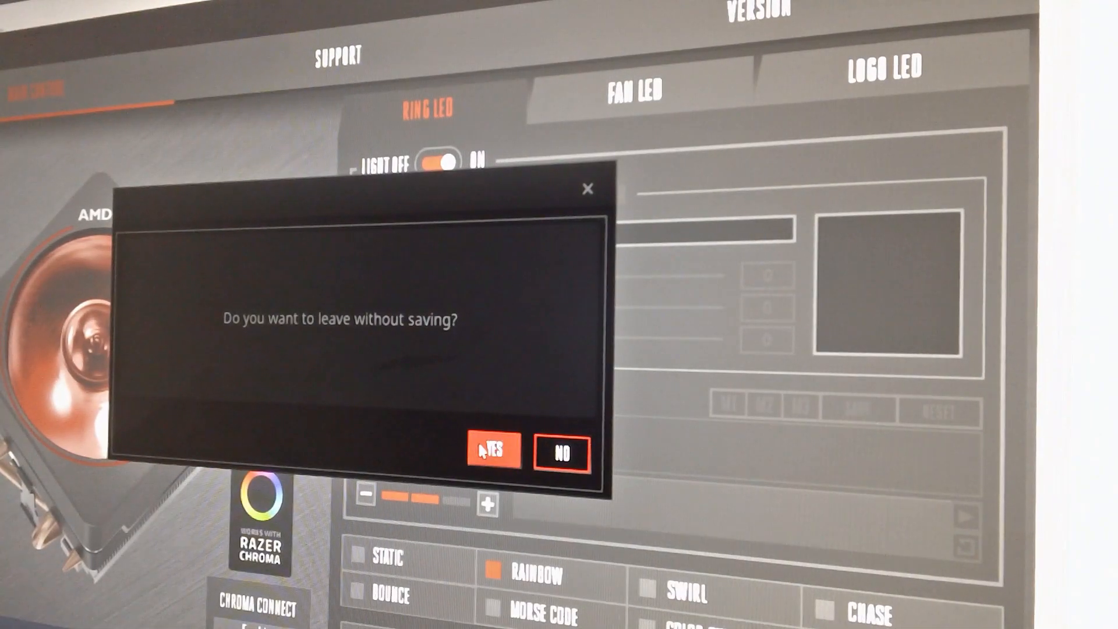
pyautogui.click(493, 452)
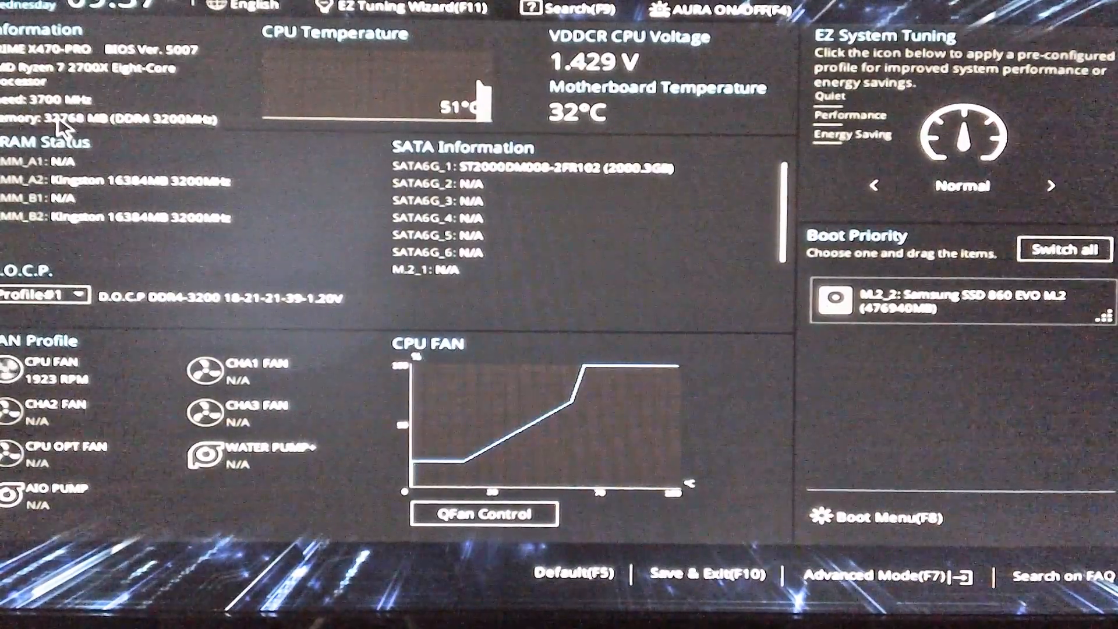
pyautogui.moveTo(200, 142)
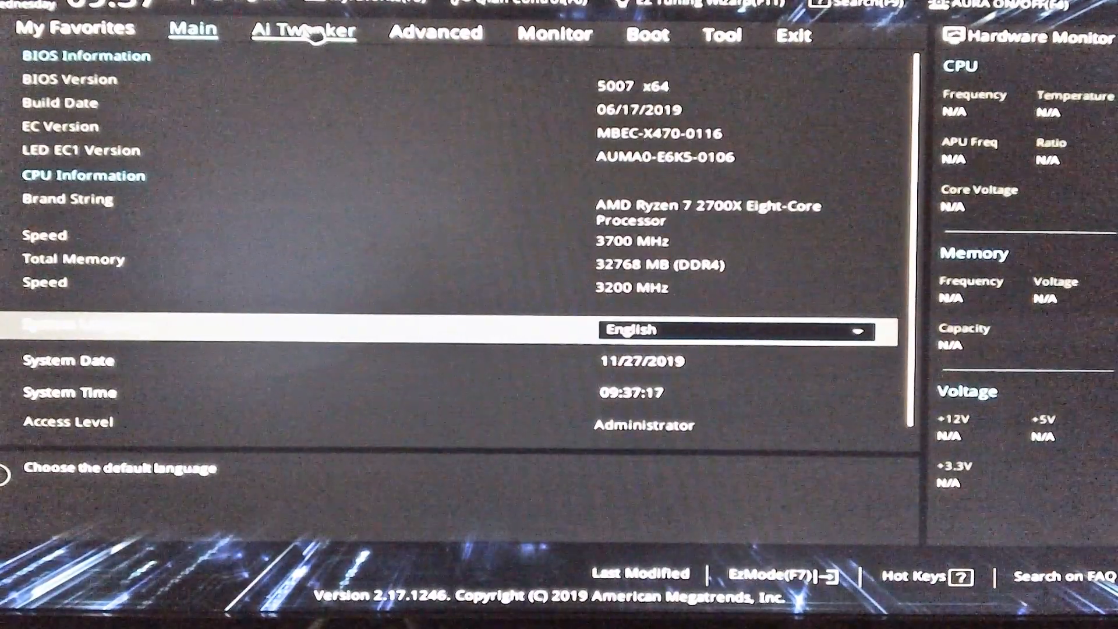
# - Go to Ai Tweaker to enable D.O.C.P. with the DDR4-3200MHz memory profile
pyautogui.click(305, 33)
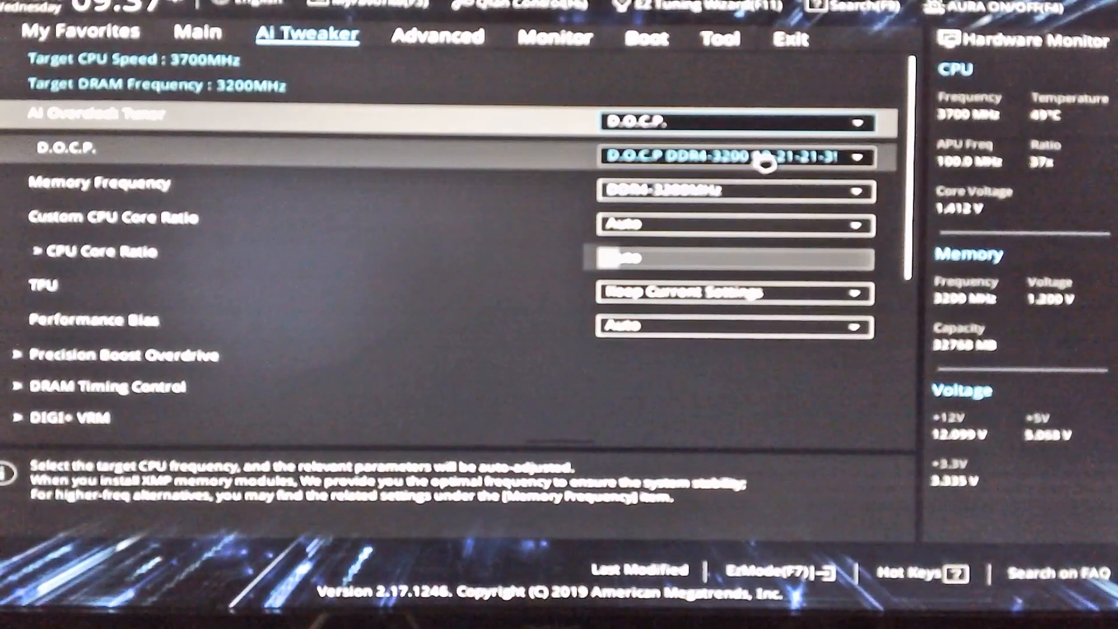
pyautogui.moveTo(536, 172)
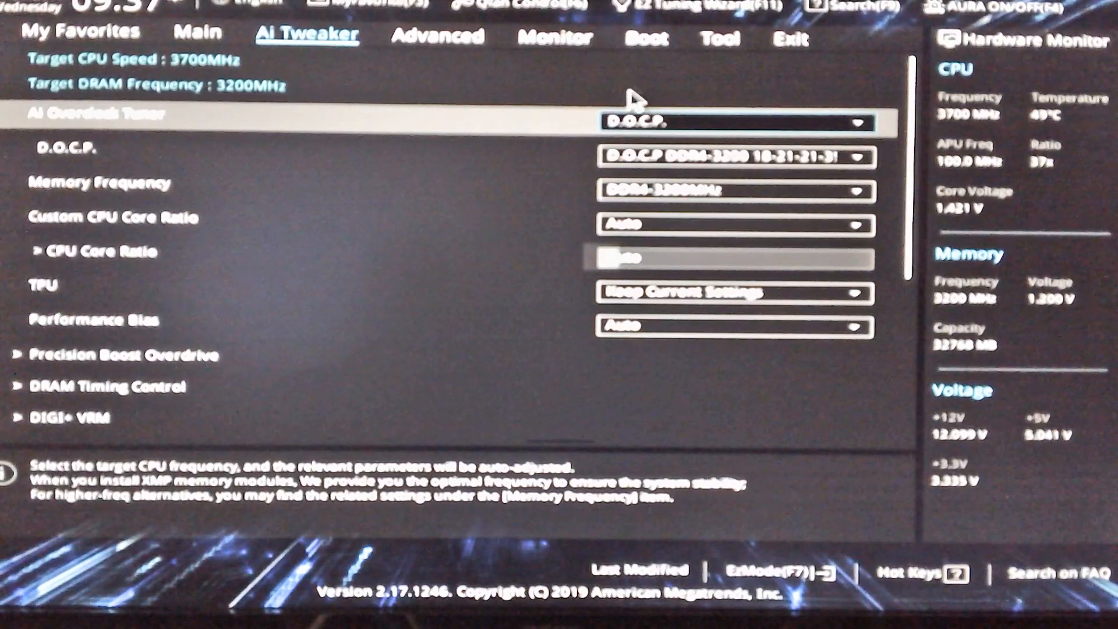
pyautogui.moveTo(645, 36)
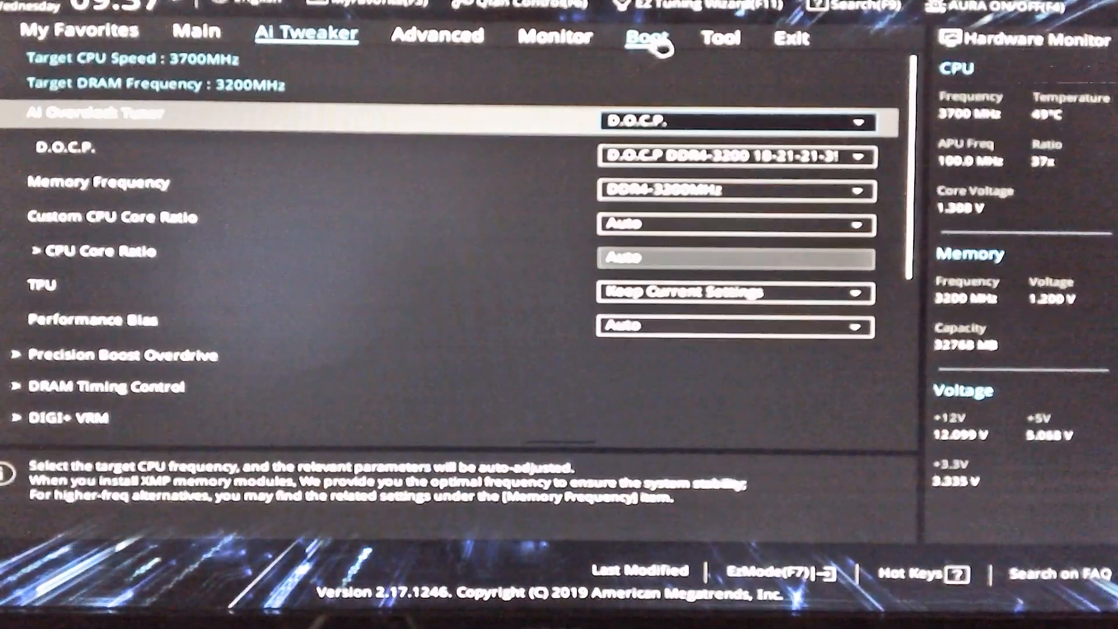
pyautogui.click(646, 34)
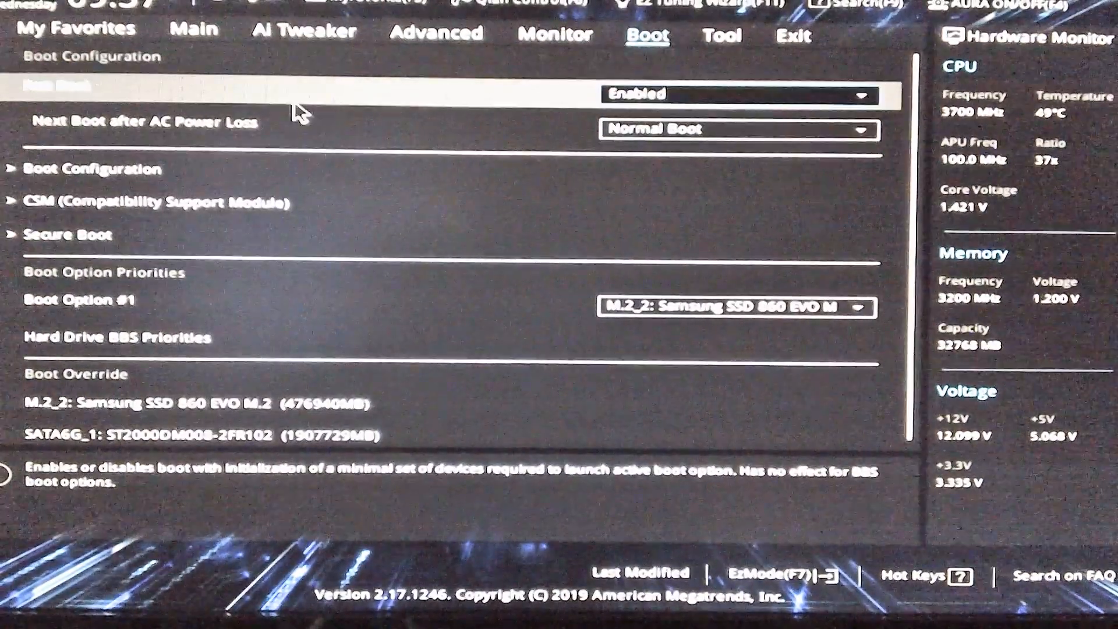
pyautogui.click(93, 168)
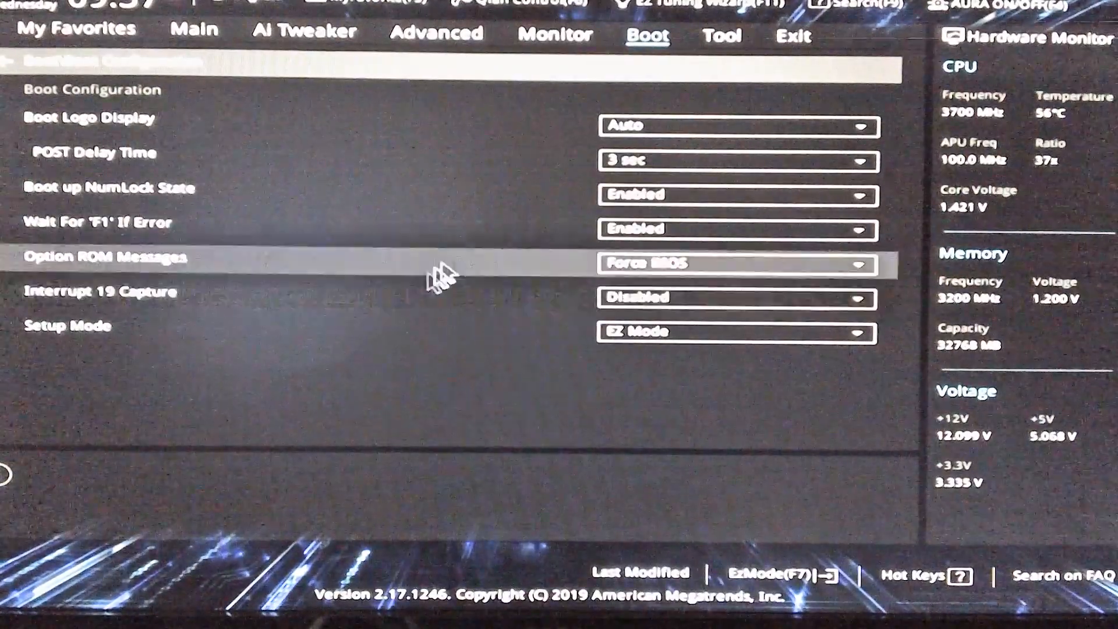
pyautogui.click(438, 34)
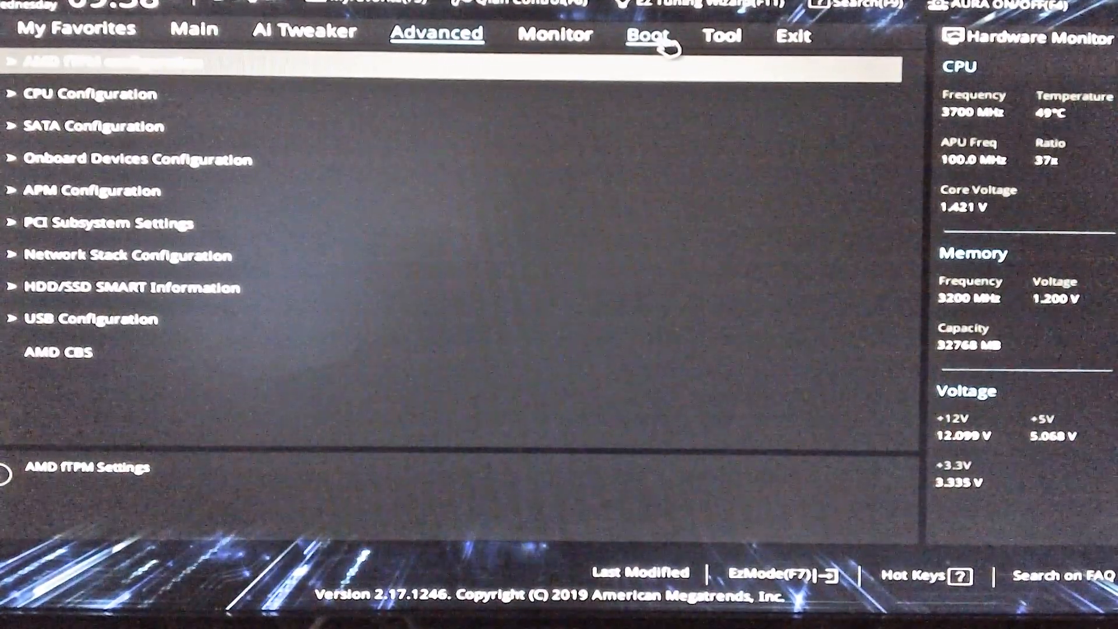
pyautogui.click(722, 34)
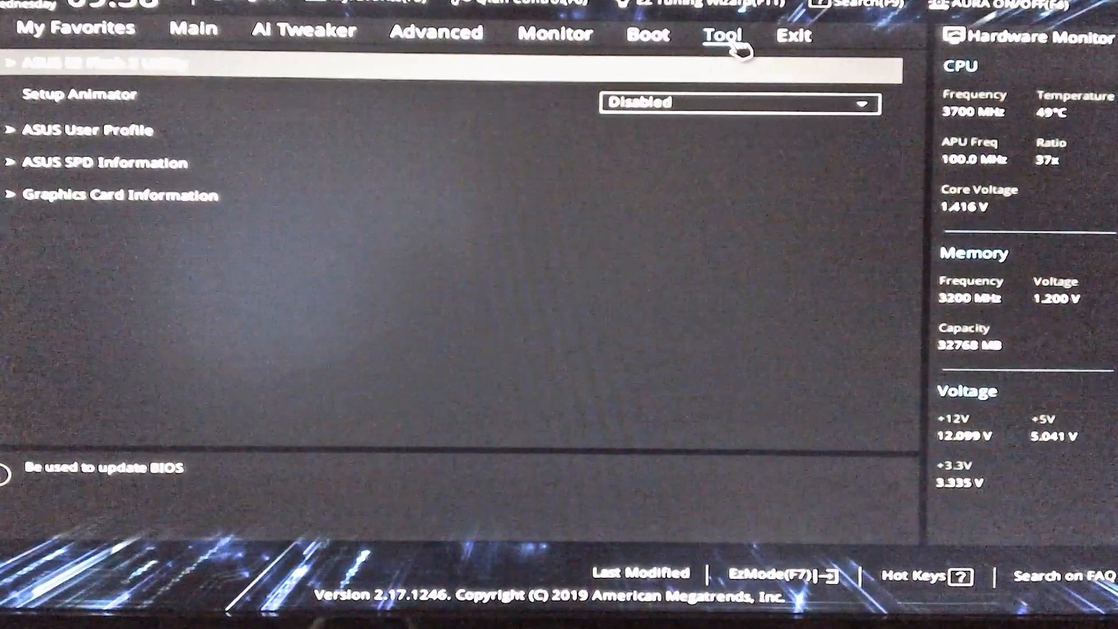
pyautogui.click(556, 32)
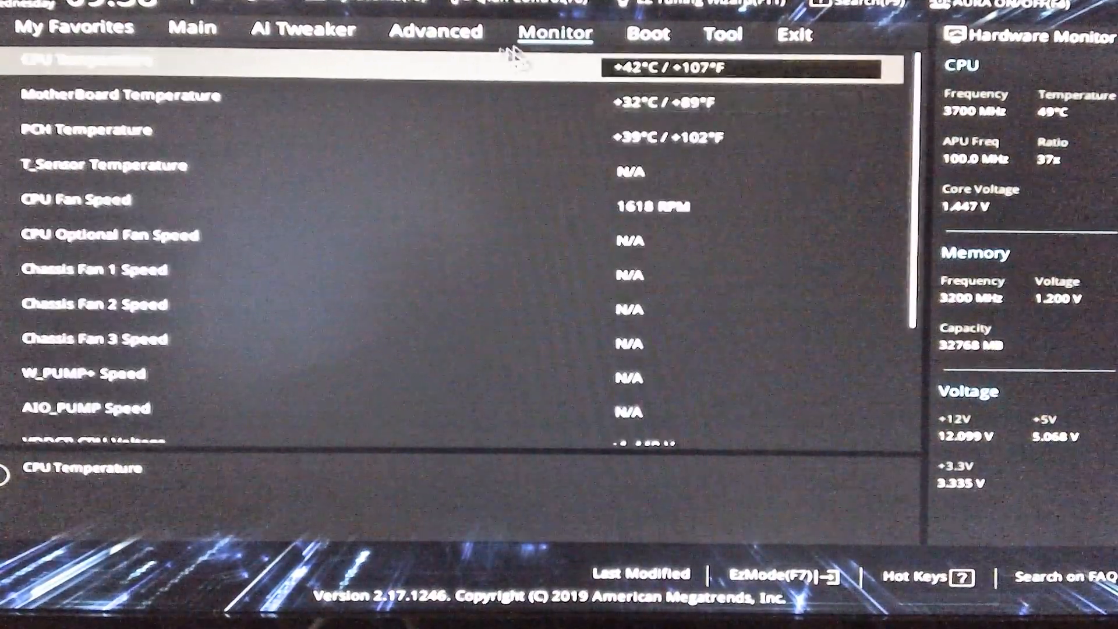
pyautogui.click(303, 33)
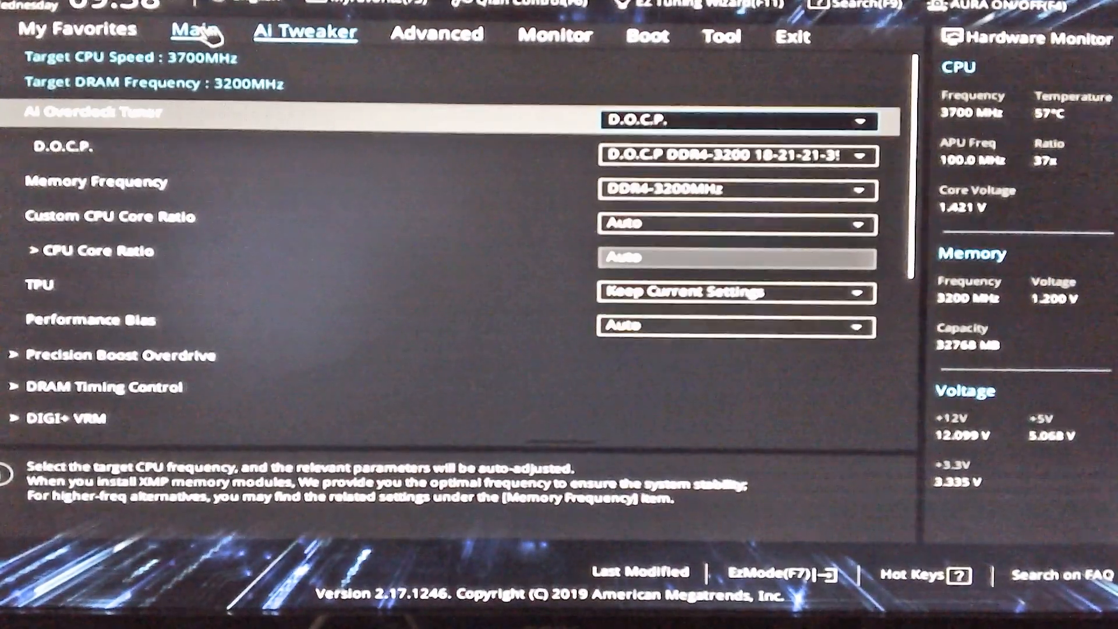
# - Show the Main page listing BIOS 5007, Ryzen 7 2700X and 32 GB DDR4 at 3200 MHz
pyautogui.click(198, 33)
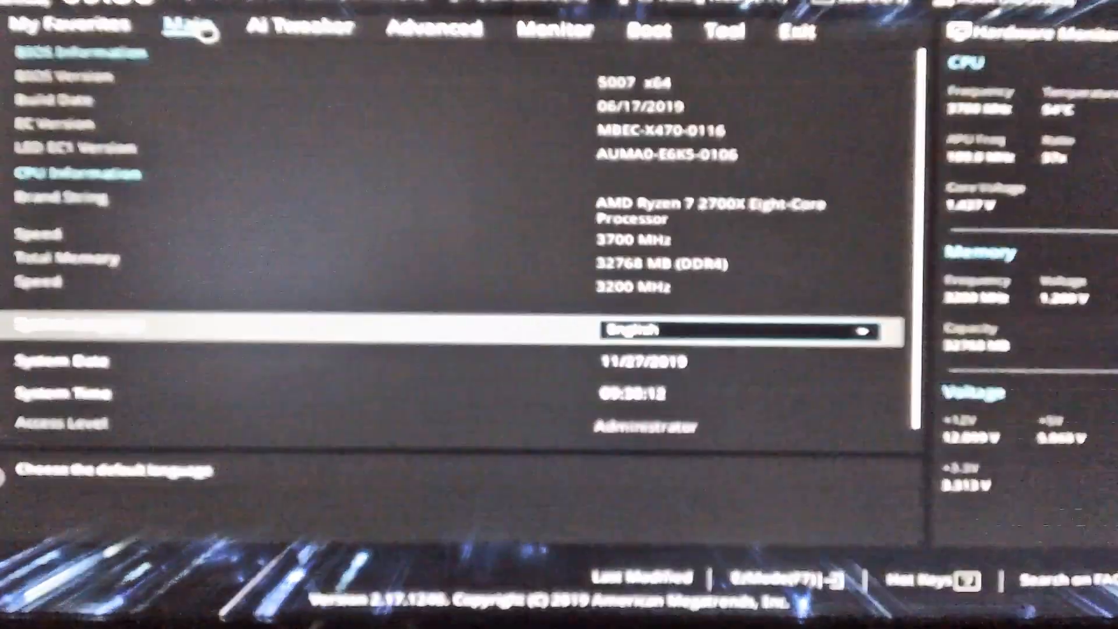
pyautogui.moveTo(749, 296)
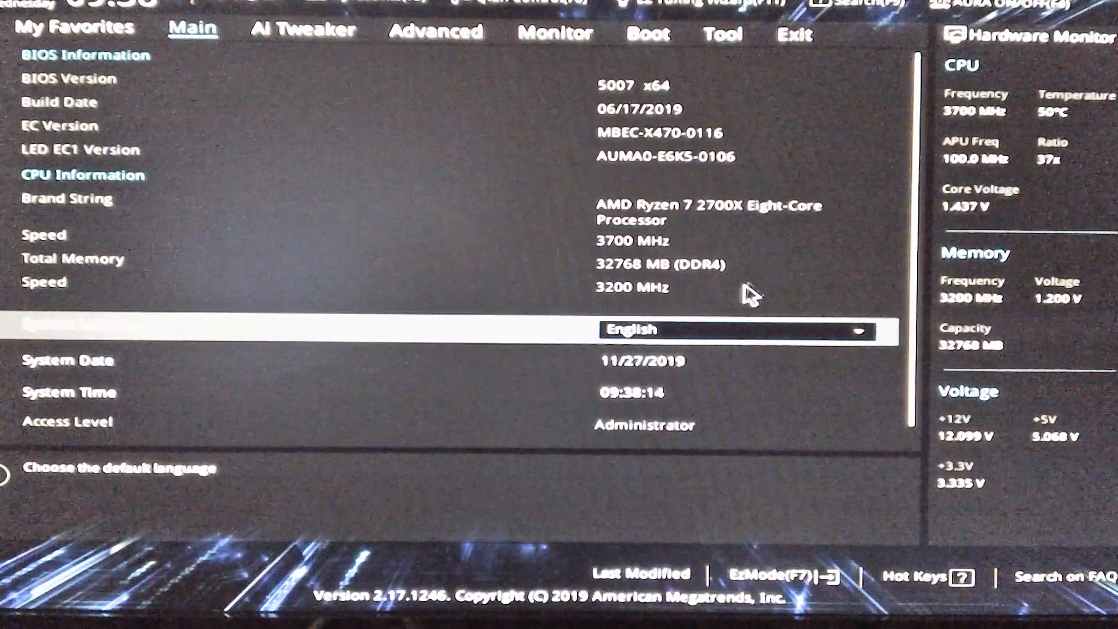
pyautogui.moveTo(777, 265)
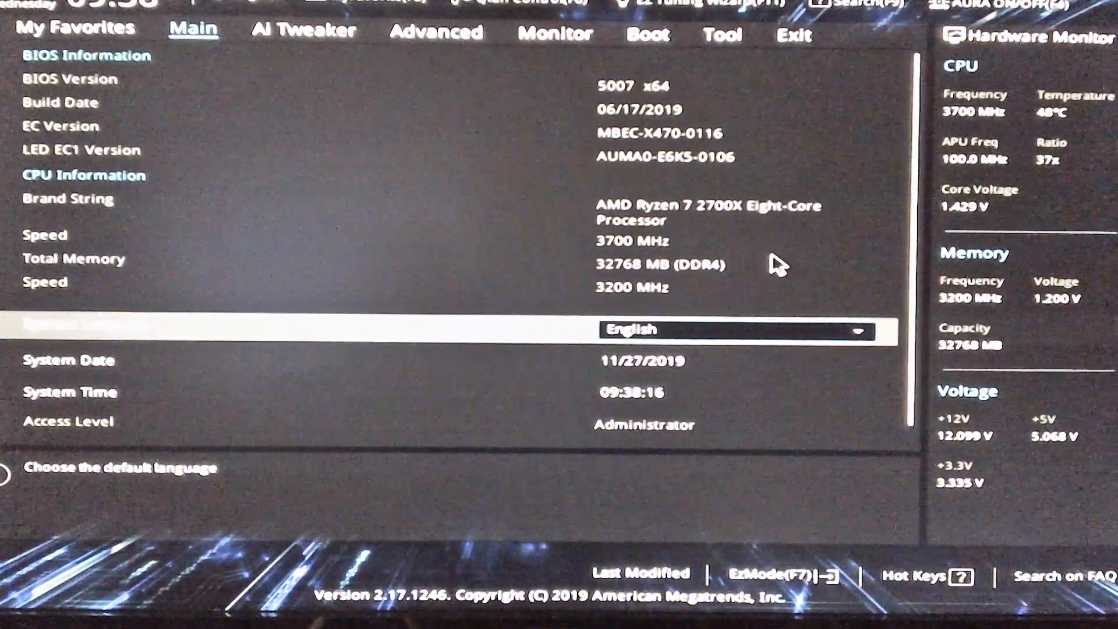